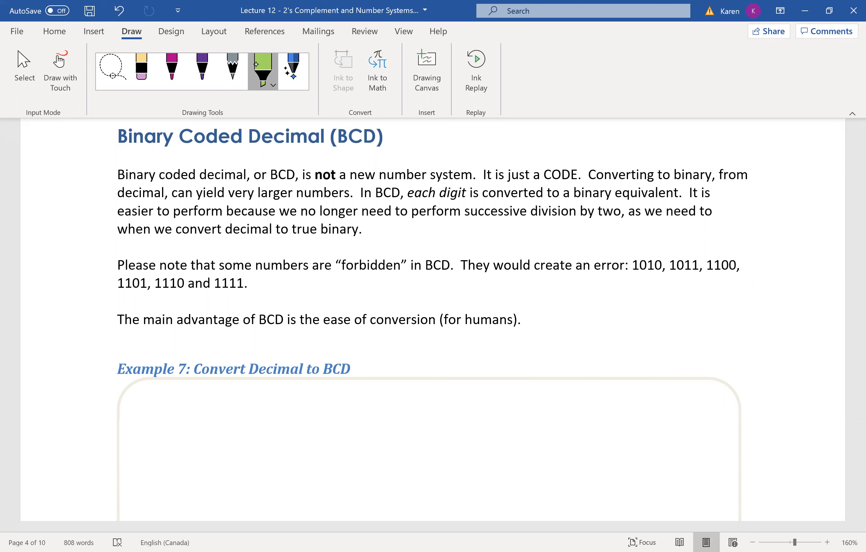
Highlight the sentence "It is just a CODE." in yellow ink, then ready the magenta pen.
{"action": "left_click", "coordinate": [264, 69]}
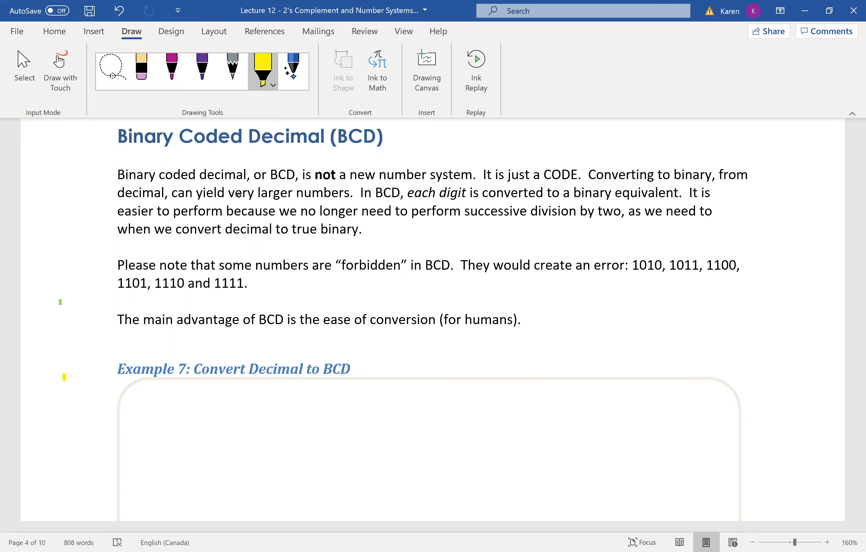
{"action": "left_click_drag", "start_coordinate": [484, 174], "coordinate": [582, 175]}
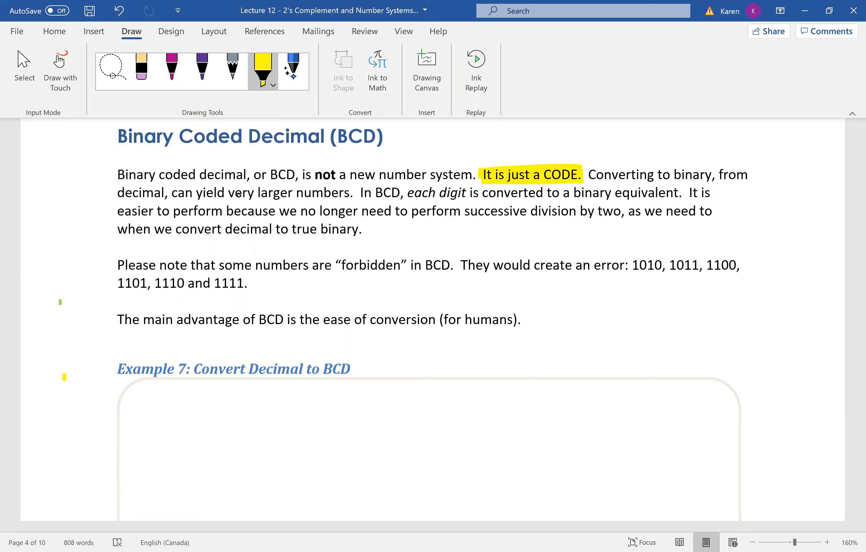
{"action": "left_click", "coordinate": [171, 66]}
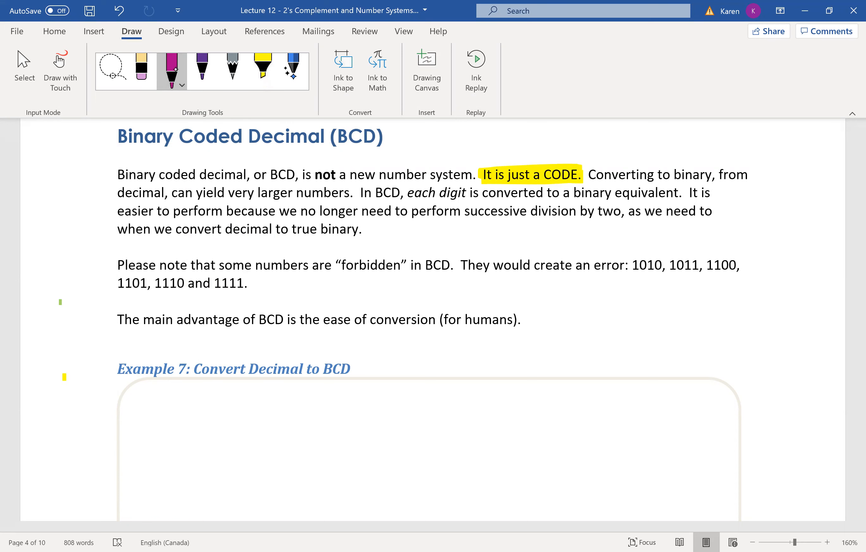
Handwrite "eg: 874₁₀ = 8 7 4" in magenta in the Example 7 box.
{"action": "scroll", "scroll_direction": "down", "scroll_amount": 3}
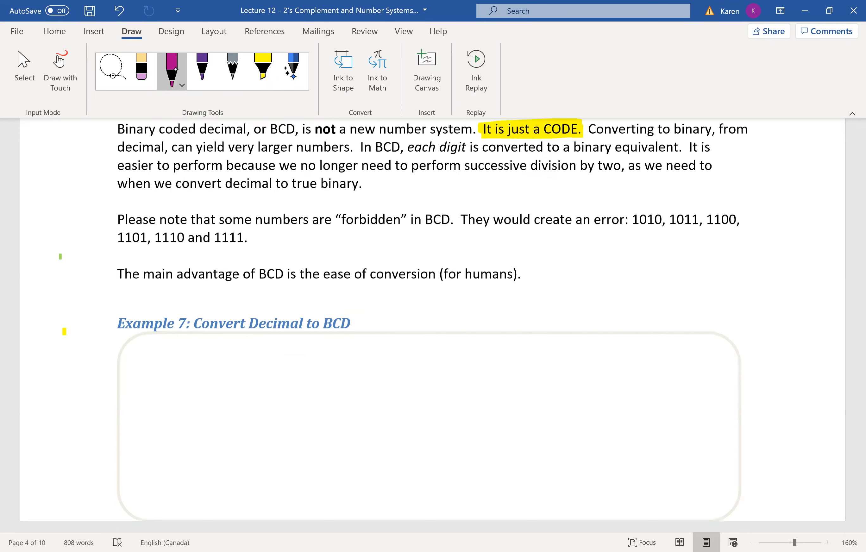
{"action": "scroll", "scroll_direction": "down", "scroll_amount": 3}
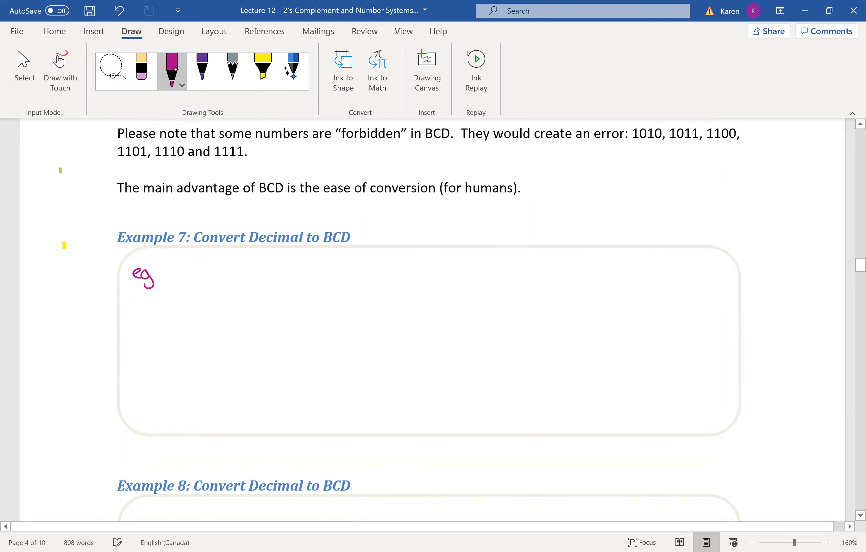
{"action": "left_click_drag", "start_coordinate": [160, 271], "coordinate": [188, 276]}
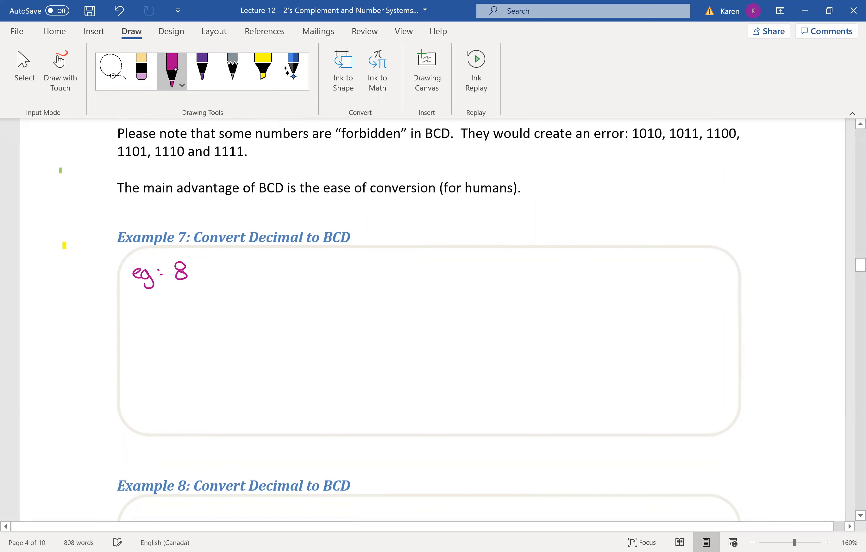
{"action": "left_click_drag", "start_coordinate": [195, 263], "coordinate": [204, 282]}
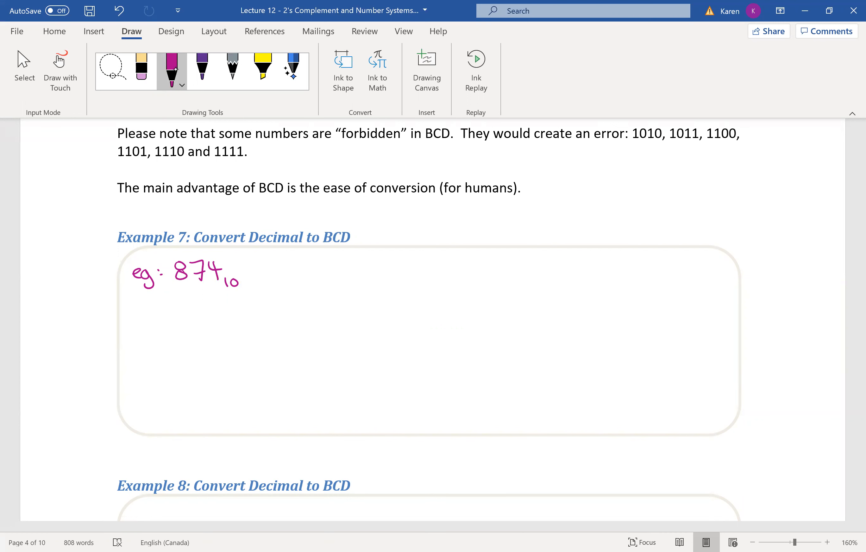
{"action": "left_click_drag", "start_coordinate": [252, 273], "coordinate": [265, 271]}
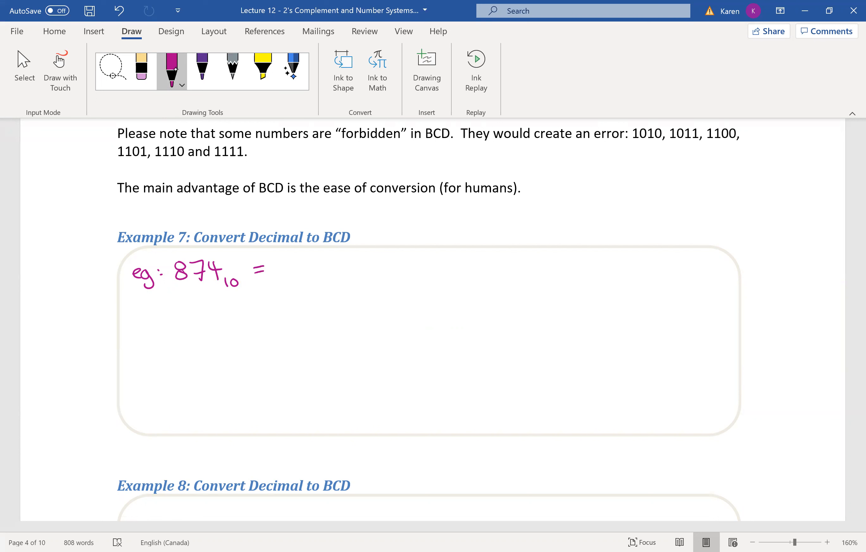
{"action": "left_click_drag", "start_coordinate": [318, 260], "coordinate": [404, 271]}
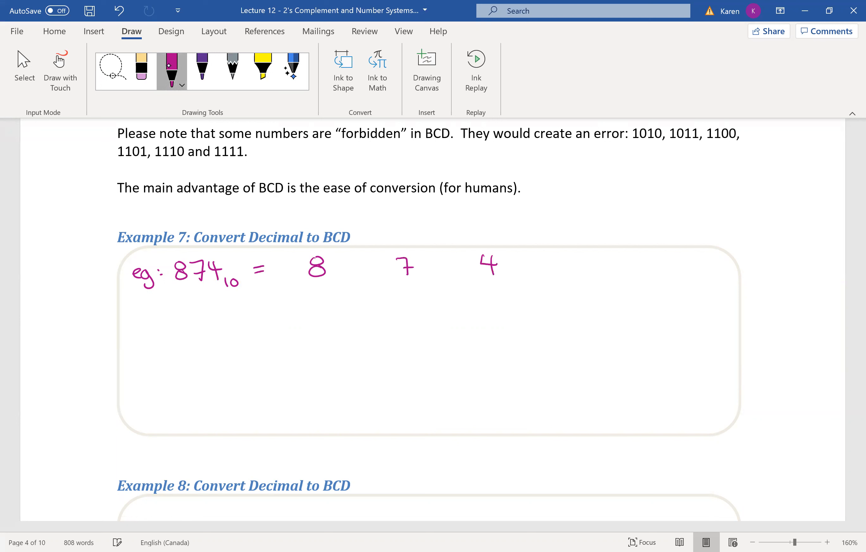
In blue ink, brace each digit over its binary group 1000, 0111, 0100.
{"action": "left_click", "coordinate": [183, 85]}
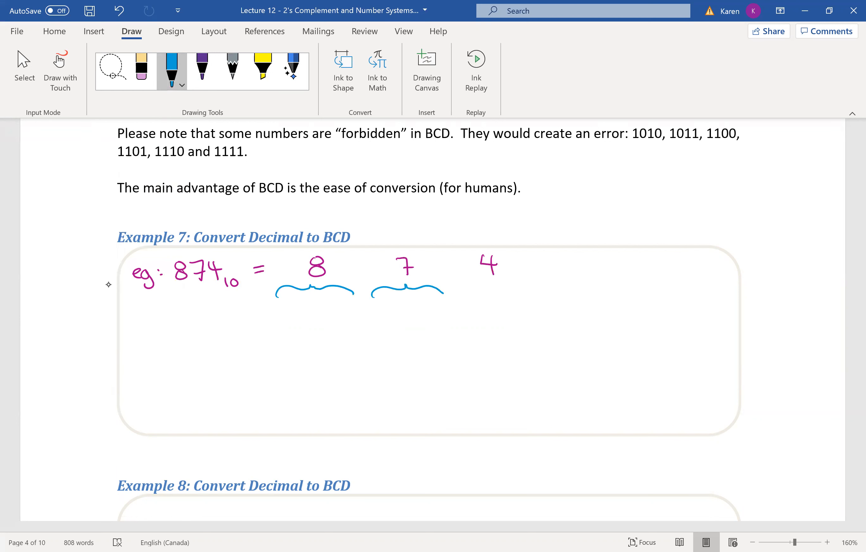
{"action": "left_click_drag", "start_coordinate": [457, 286], "coordinate": [542, 289]}
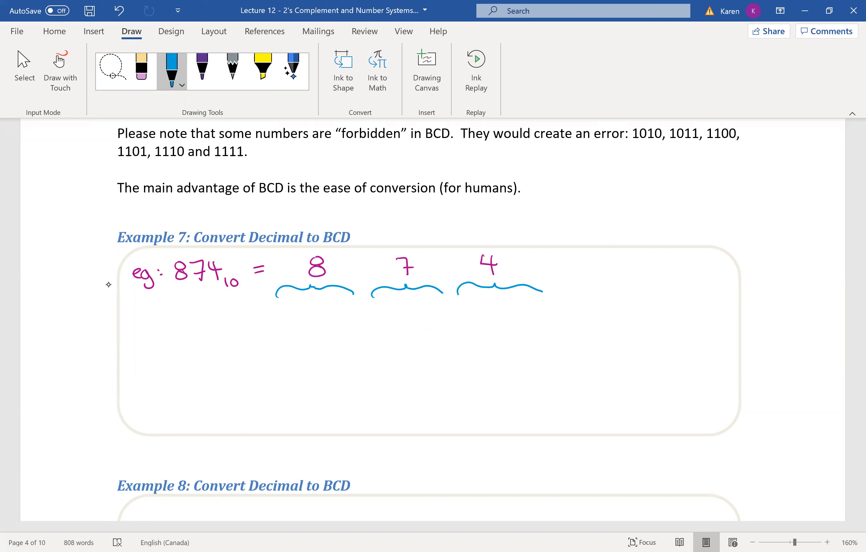
{"action": "left_click_drag", "start_coordinate": [285, 307], "coordinate": [320, 309]}
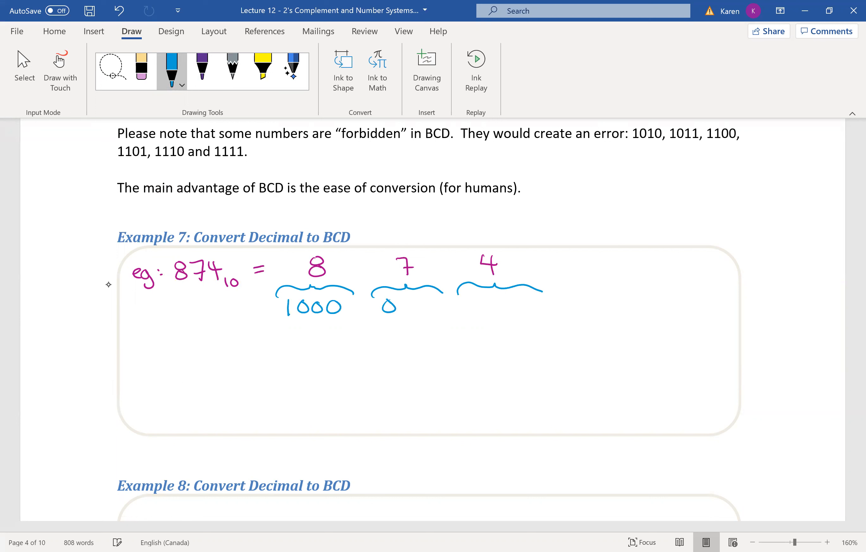
{"action": "left_click_drag", "start_coordinate": [381, 307], "coordinate": [428, 307]}
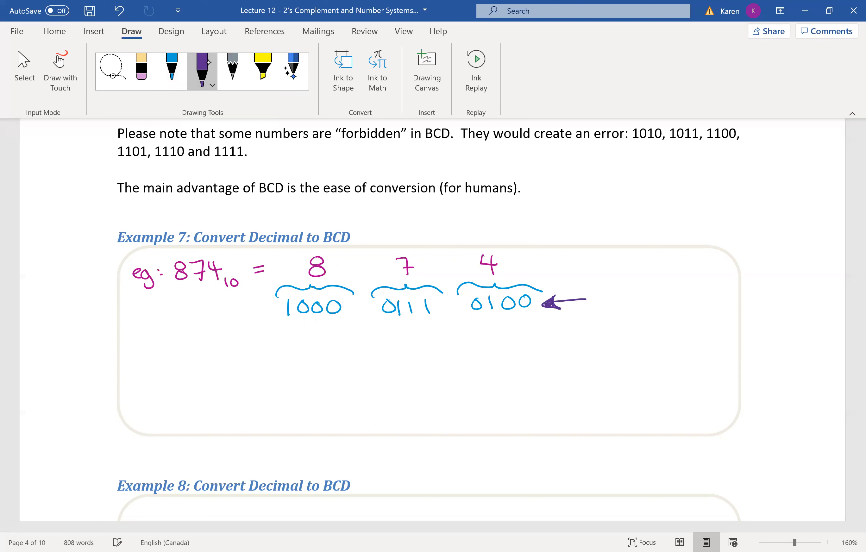
{"action": "left_click_drag", "start_coordinate": [591, 298], "coordinate": [613, 304]}
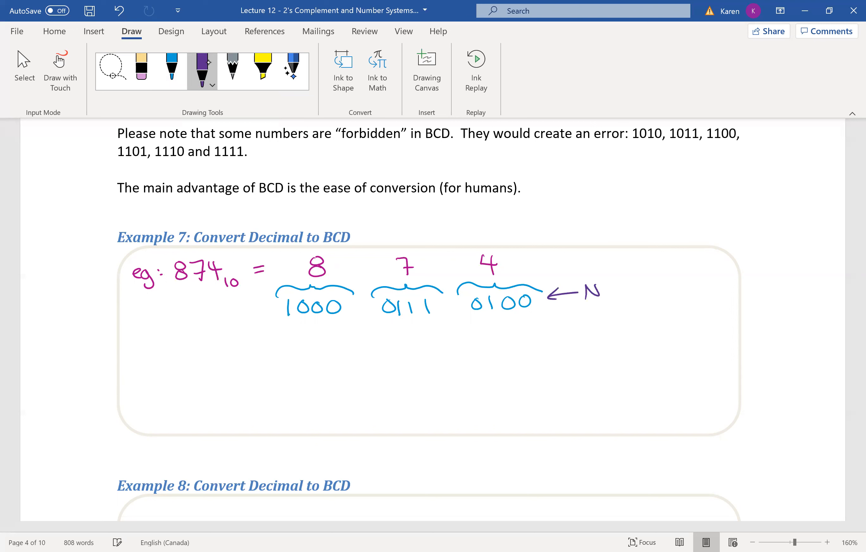
{"action": "left_click_drag", "start_coordinate": [586, 290], "coordinate": [641, 296]}
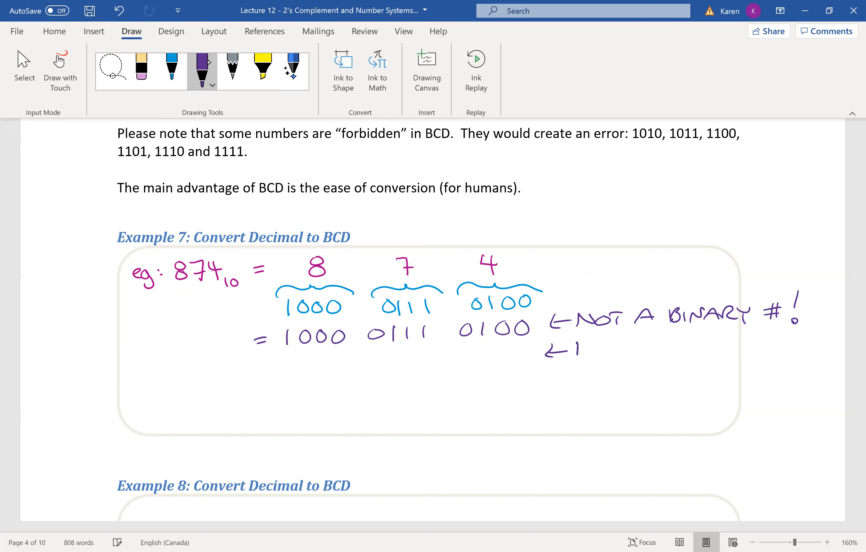
{"action": "left_click_drag", "start_coordinate": [558, 351], "coordinate": [641, 348]}
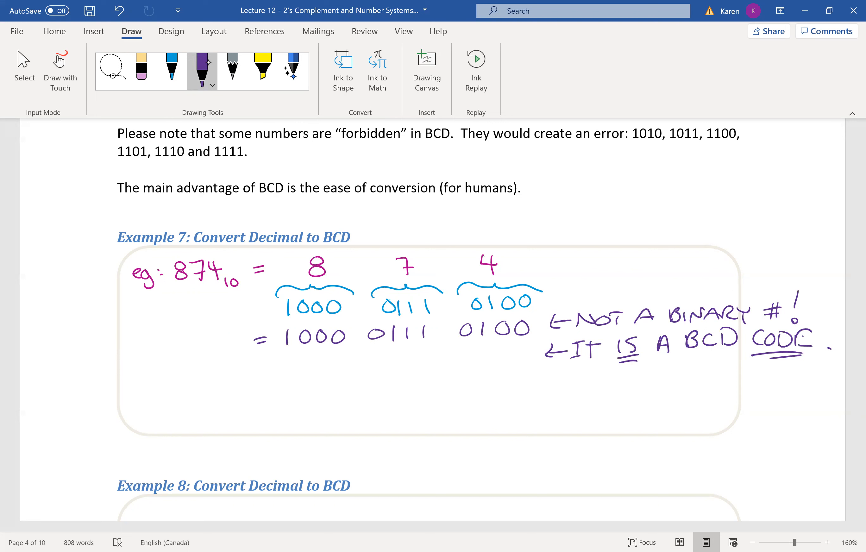
{"action": "left_click", "coordinate": [172, 67]}
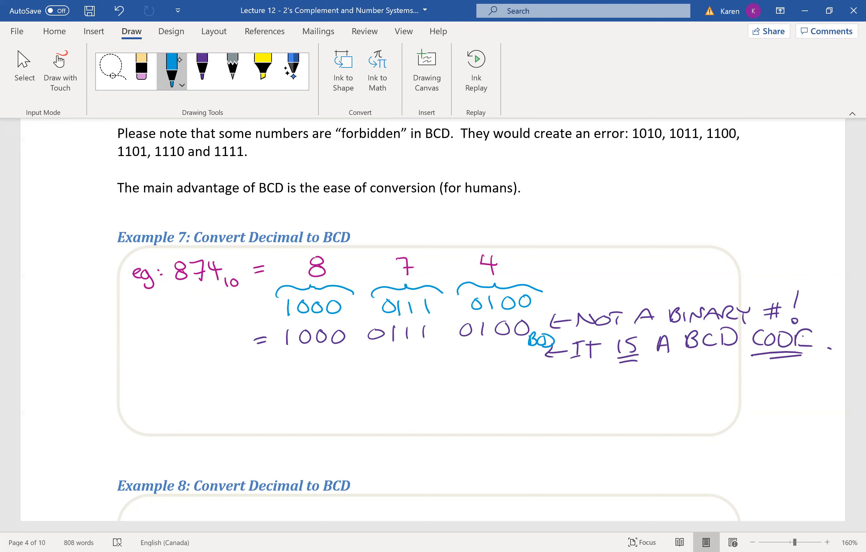
Handwrite the Example 8 question "eg: Convert 943₁₀ to BCD." in blue, then pick the orange pen.
{"action": "scroll", "scroll_direction": "down", "scroll_amount": 3}
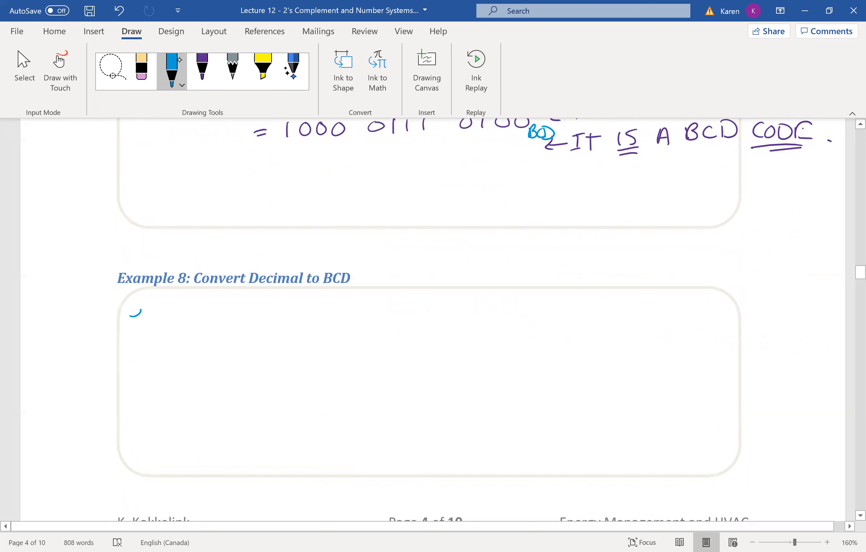
{"action": "left_click_drag", "start_coordinate": [130, 323], "coordinate": [162, 318]}
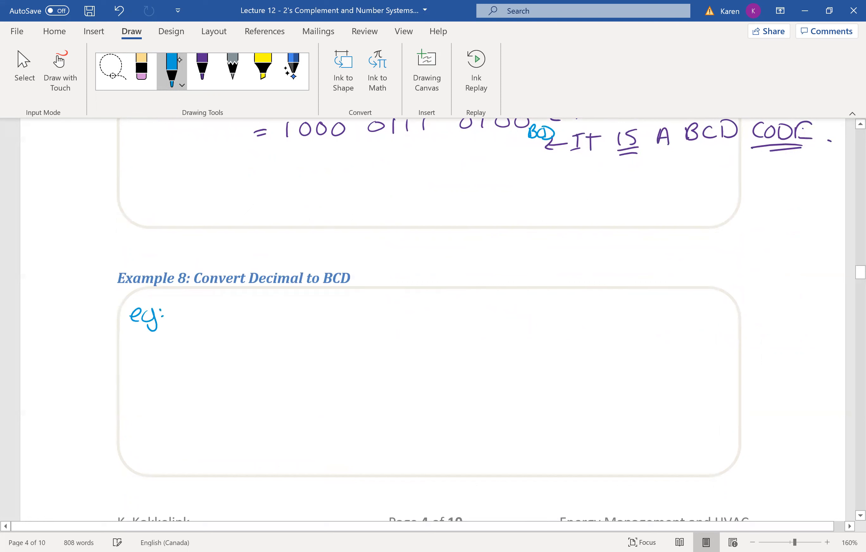
{"action": "left_click_drag", "start_coordinate": [174, 306], "coordinate": [266, 306]}
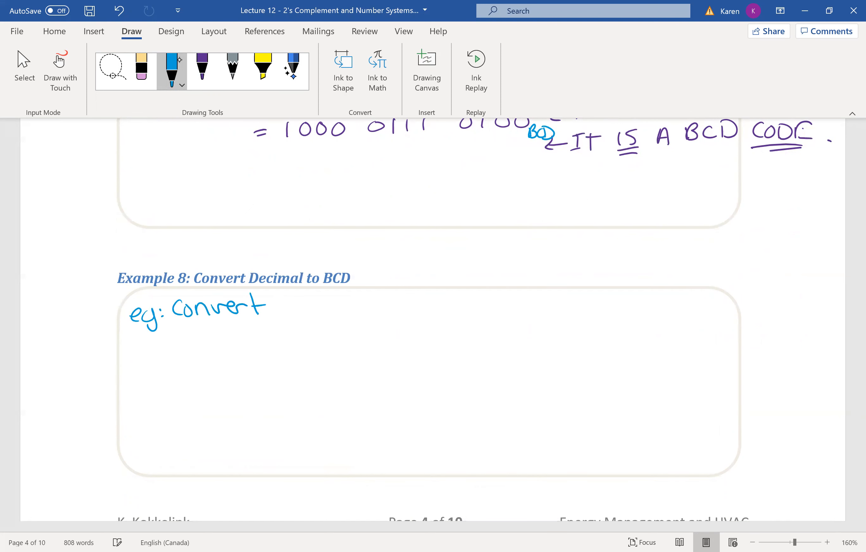
{"action": "left_click_drag", "start_coordinate": [287, 307], "coordinate": [343, 309]}
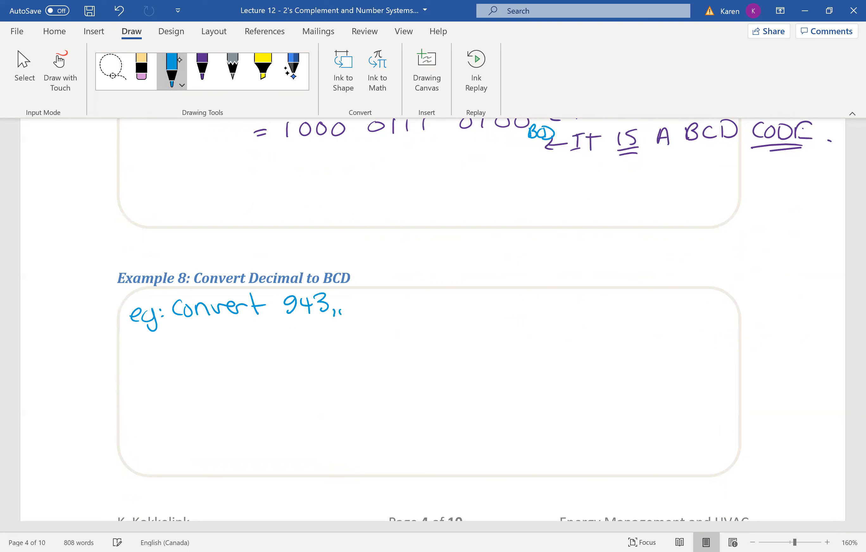
{"action": "left_click_drag", "start_coordinate": [337, 310], "coordinate": [348, 318]}
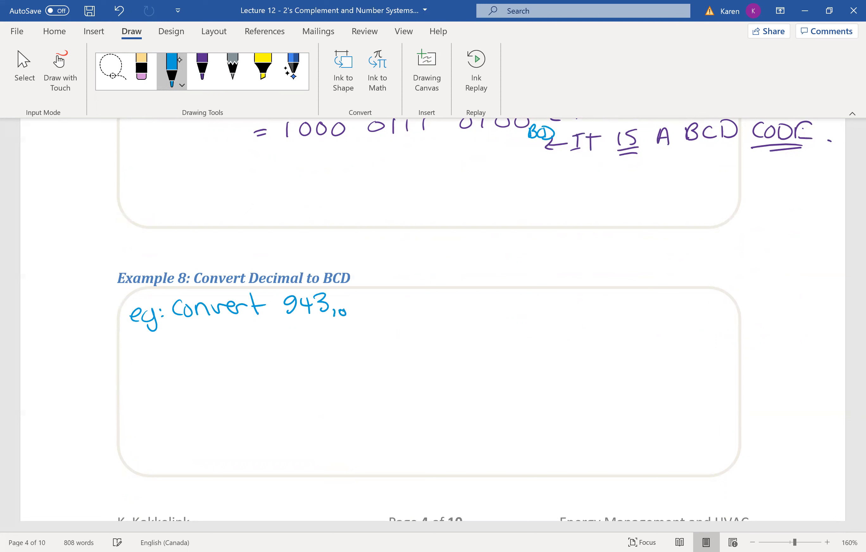
{"action": "left_click_drag", "start_coordinate": [365, 304], "coordinate": [423, 298]}
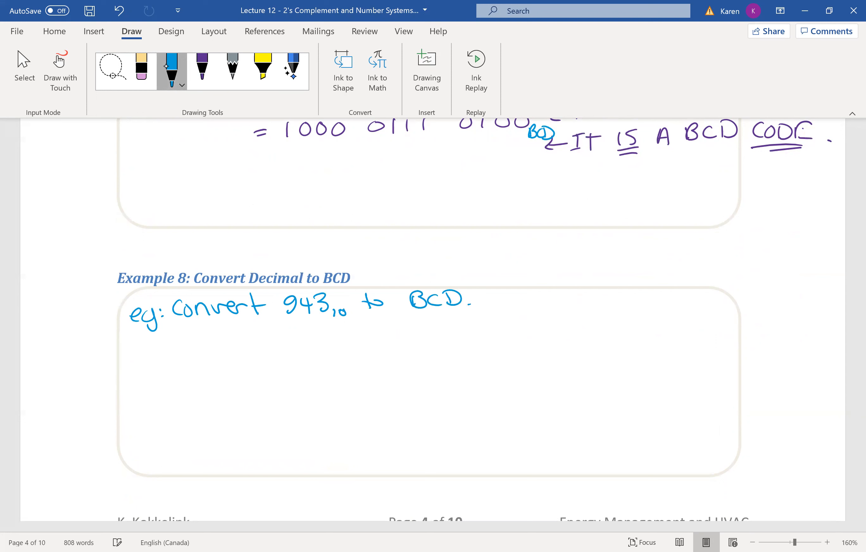
{"action": "left_click", "coordinate": [172, 71]}
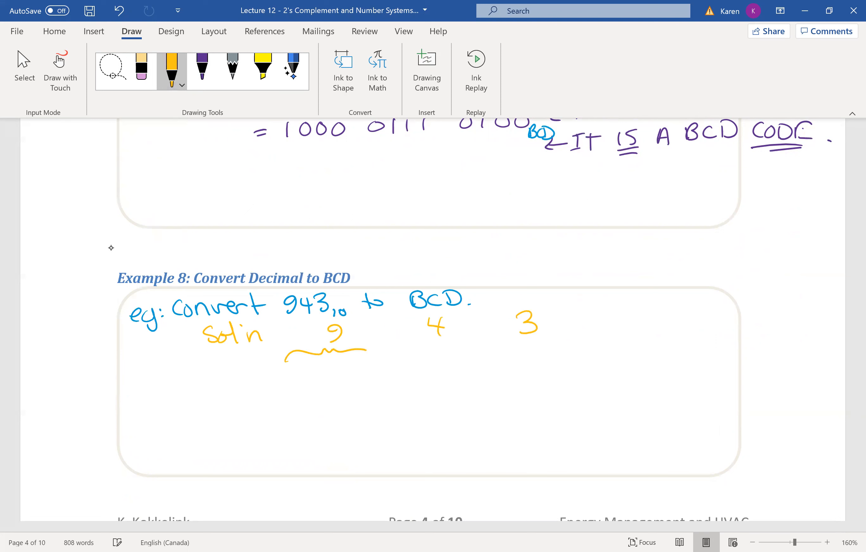
{"action": "left_click_drag", "start_coordinate": [396, 351], "coordinate": [485, 353]}
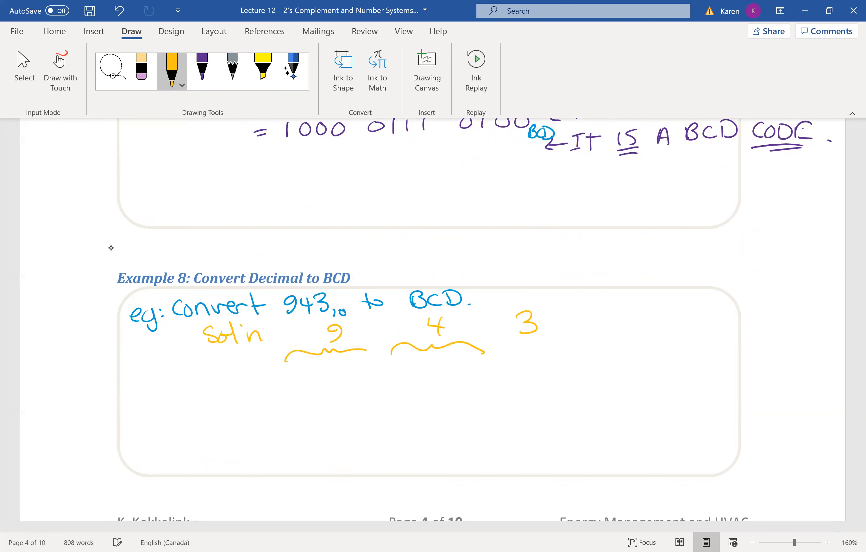
{"action": "left_click_drag", "start_coordinate": [500, 346], "coordinate": [591, 351]}
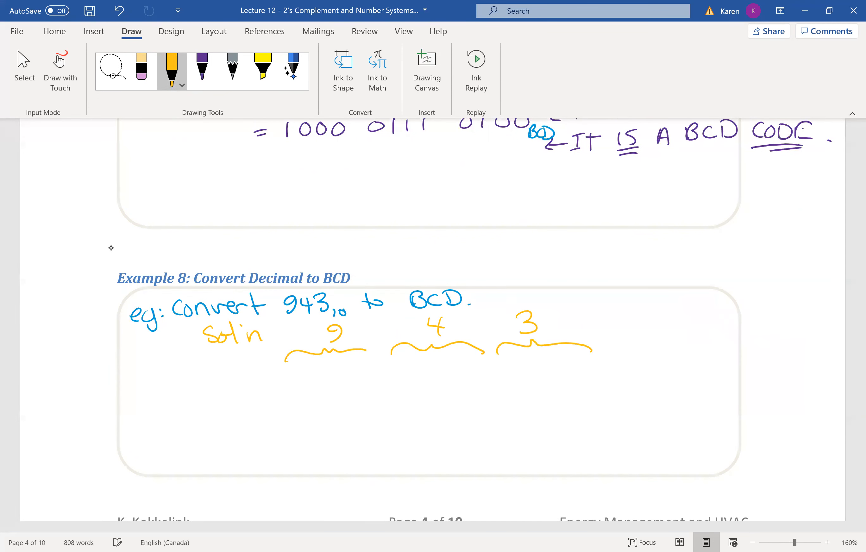
{"action": "left_click_drag", "start_coordinate": [298, 376], "coordinate": [353, 376]}
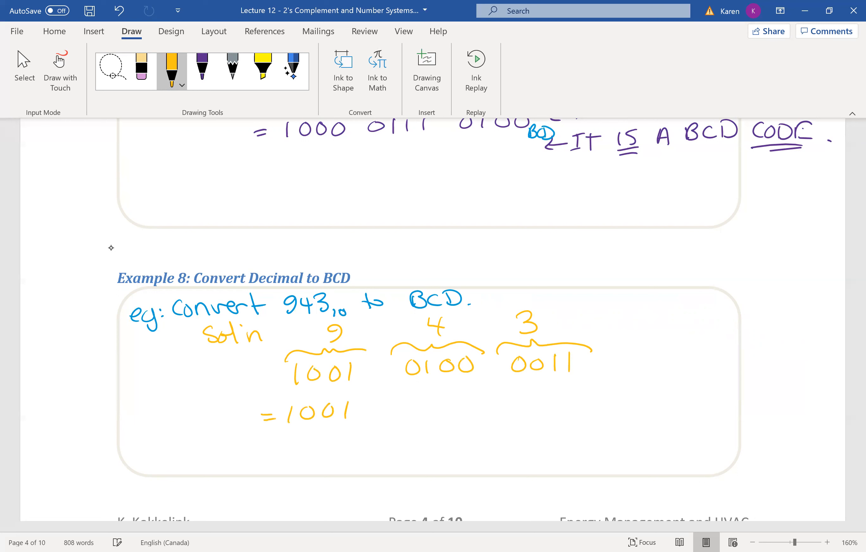
{"action": "left_click_drag", "start_coordinate": [376, 412], "coordinate": [481, 412]}
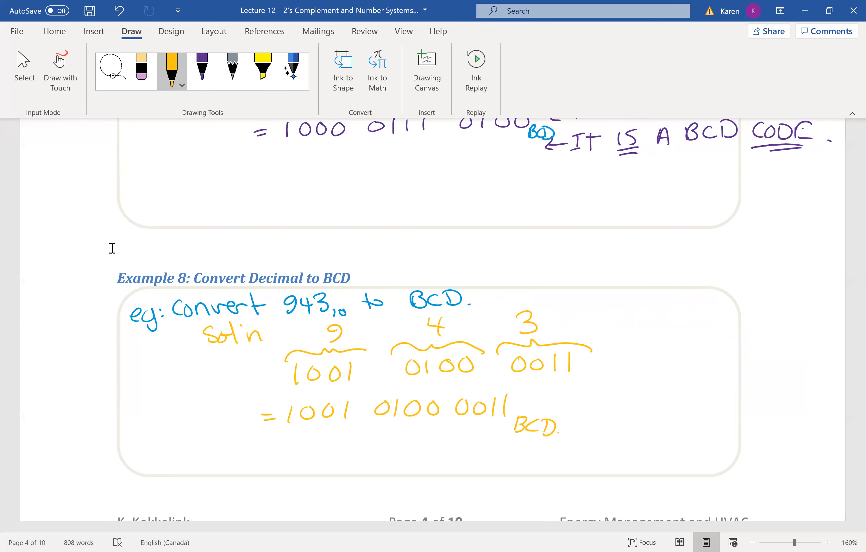
{"action": "scroll", "scroll_direction": "up", "scroll_amount": 3}
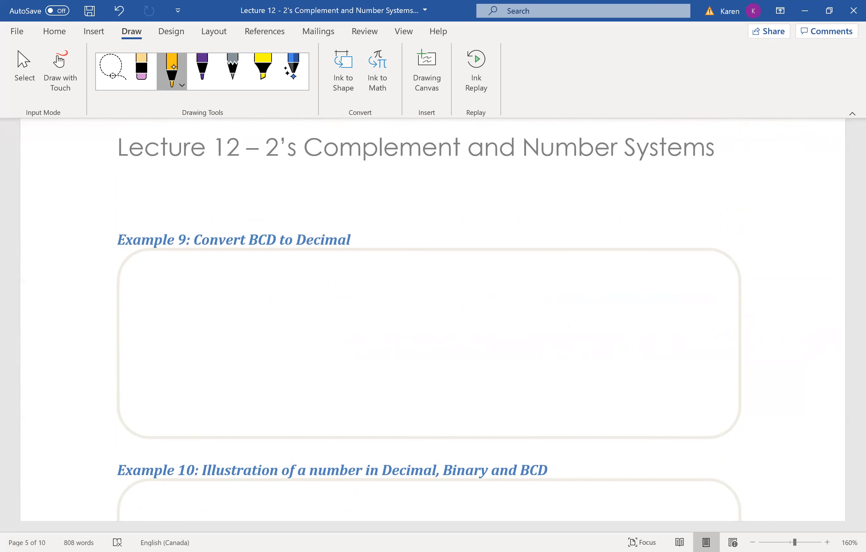
{"action": "left_click", "coordinate": [183, 85]}
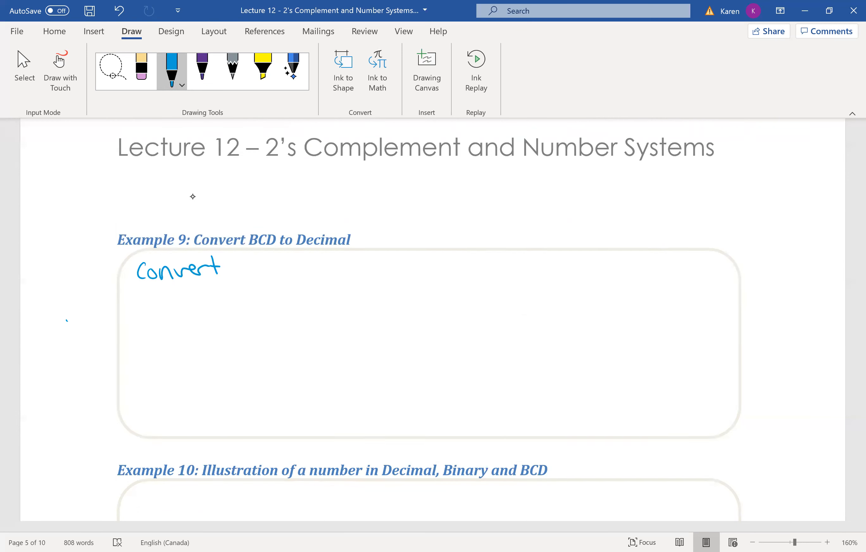
{"action": "left_click_drag", "start_coordinate": [243, 272], "coordinate": [266, 272]}
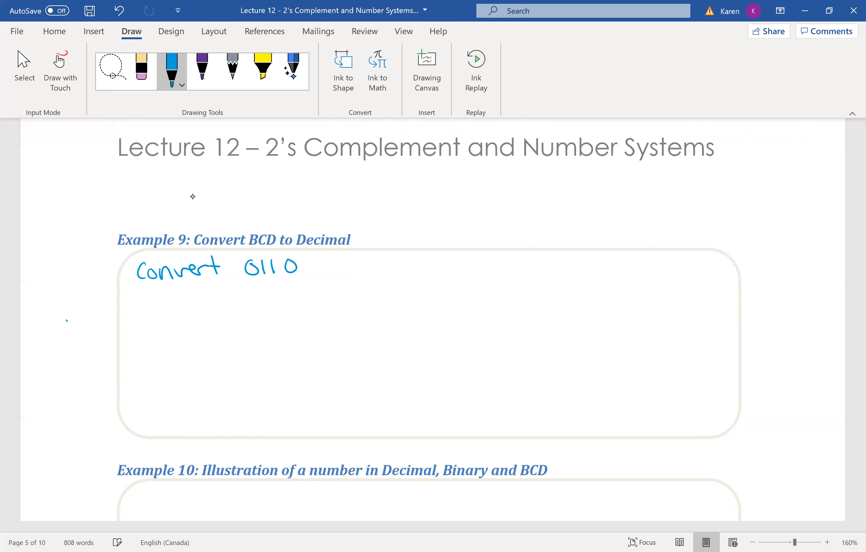
{"action": "left_click_drag", "start_coordinate": [298, 268], "coordinate": [326, 271]}
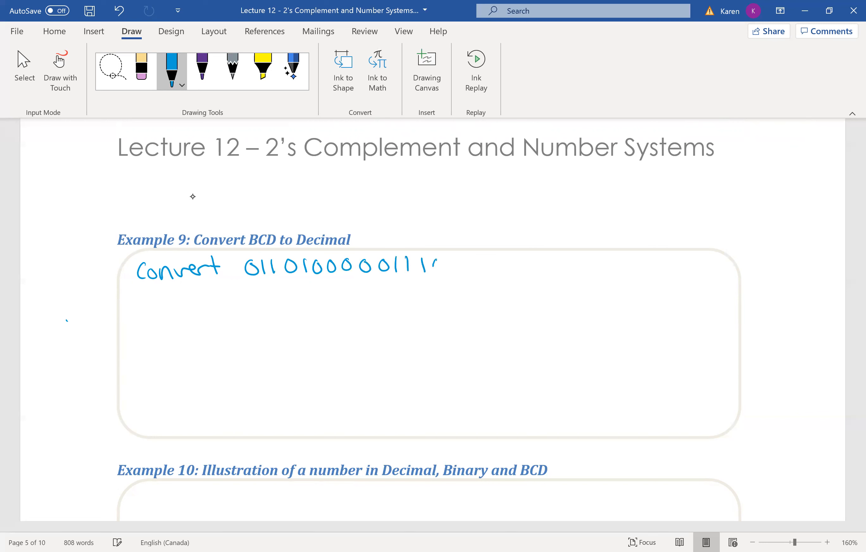
{"action": "left_click_drag", "start_coordinate": [436, 266], "coordinate": [478, 276]}
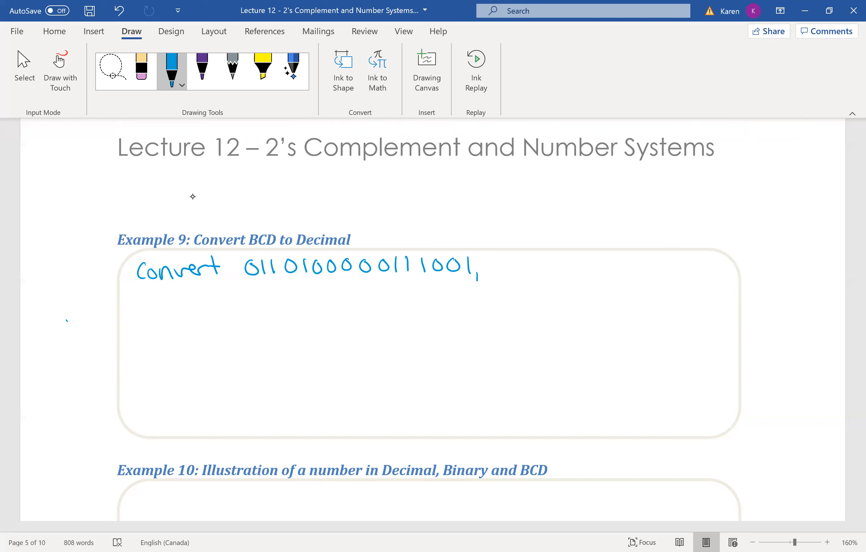
{"action": "left_click_drag", "start_coordinate": [481, 276], "coordinate": [542, 266]}
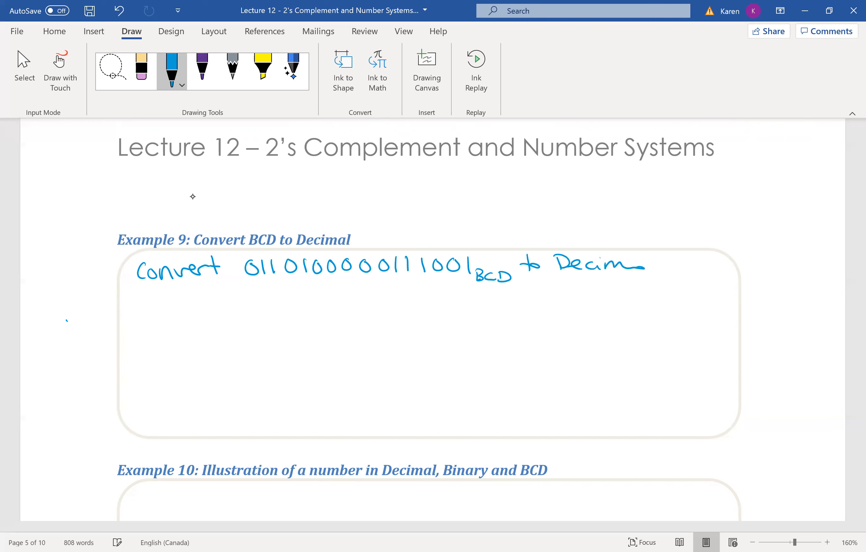
{"action": "left_click_drag", "start_coordinate": [608, 268], "coordinate": [668, 271]}
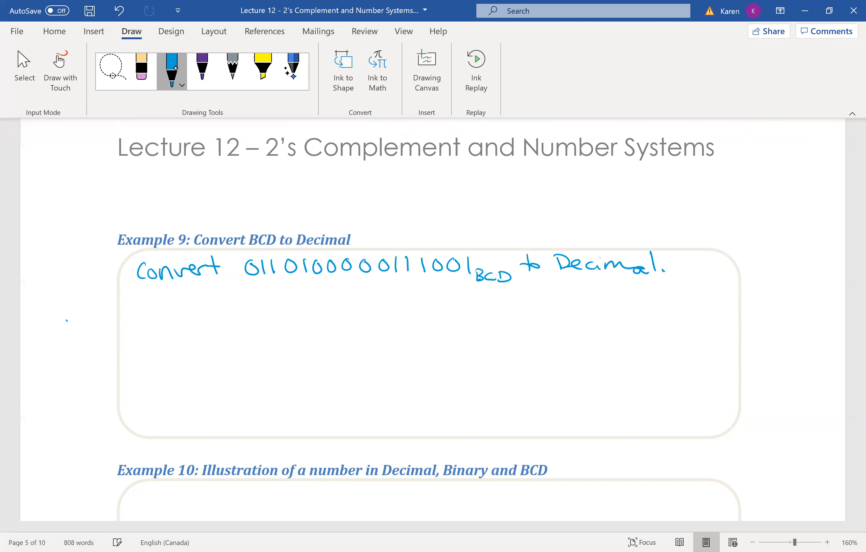
{"action": "left_click", "coordinate": [182, 84]}
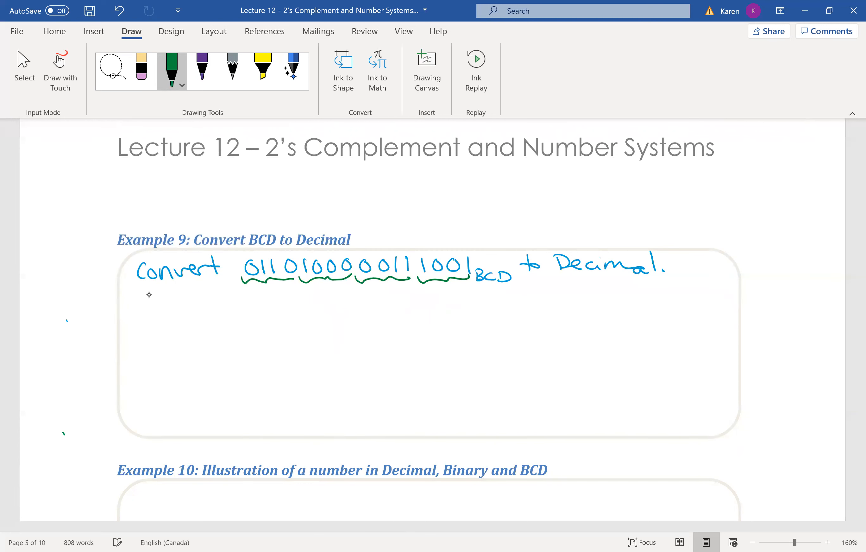
Label the 4-bit groups 6, 8, 3, 9 in green and conclude ∴ = 6839₁₀.
{"action": "left_click_drag", "start_coordinate": [437, 285], "coordinate": [447, 304]}
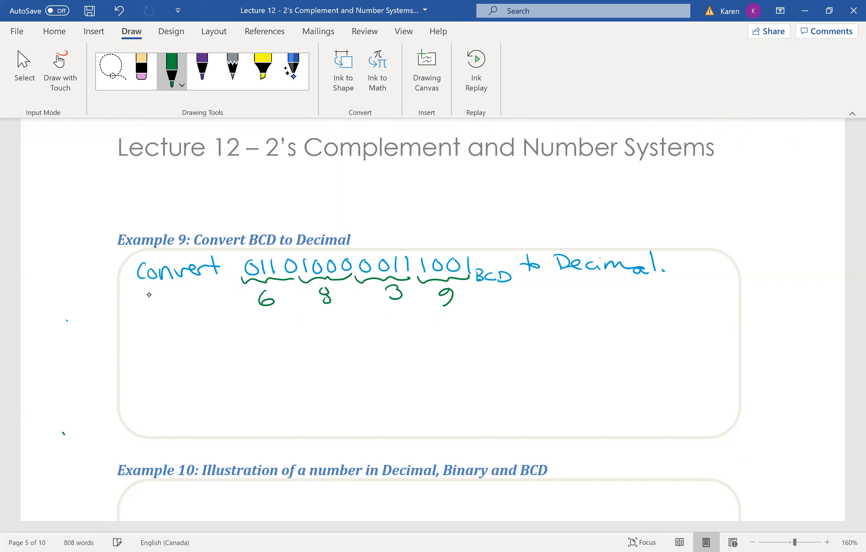
{"action": "left_click_drag", "start_coordinate": [158, 337], "coordinate": [171, 346]}
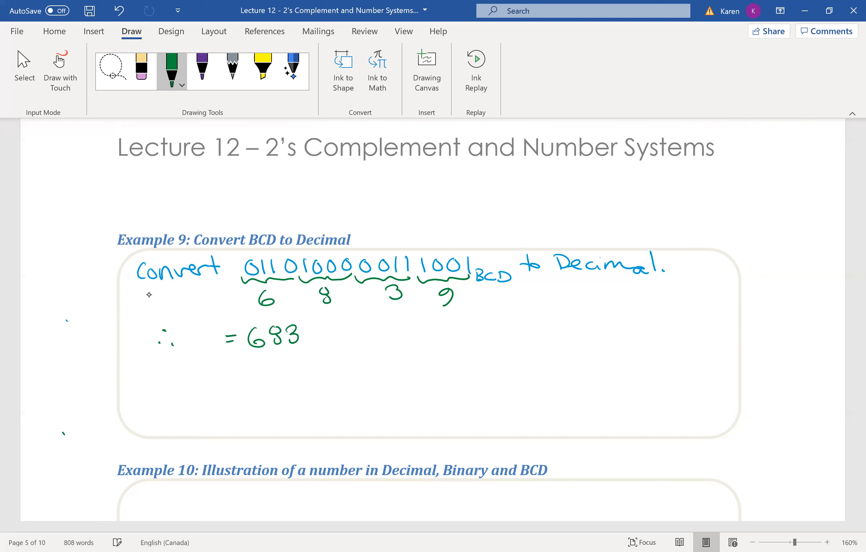
{"action": "left_click_drag", "start_coordinate": [298, 332], "coordinate": [343, 354]}
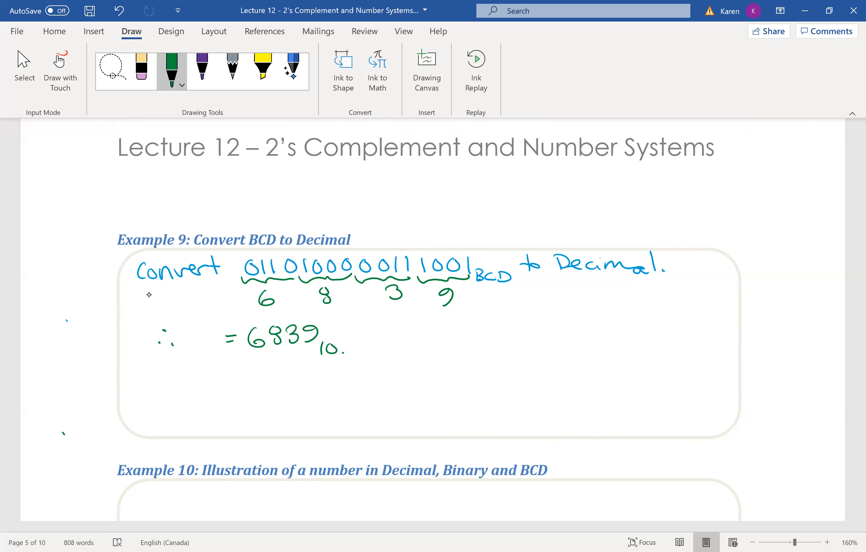
{"action": "scroll", "scroll_direction": "down", "scroll_amount": 3}
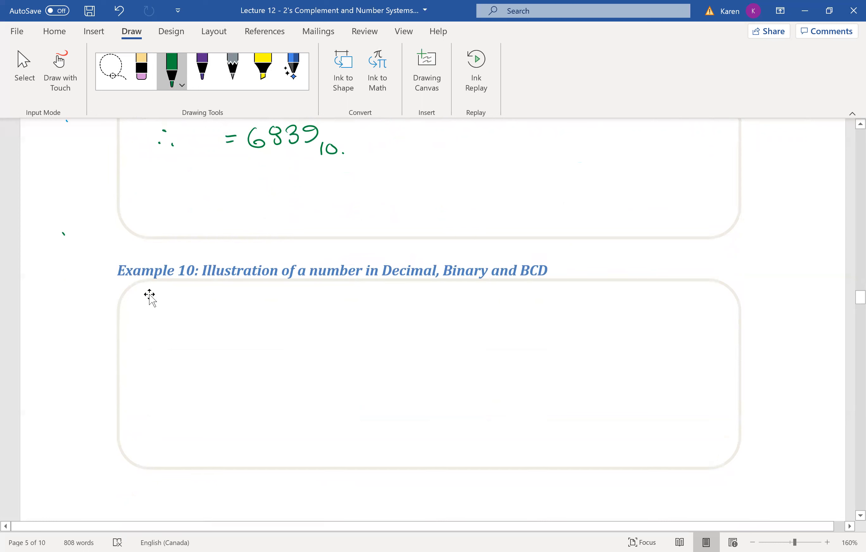
Write 137₁₀ and = 10001001₂ in green on the first two lines of Example 10.
{"action": "left_click_drag", "start_coordinate": [257, 310], "coordinate": [282, 298]}
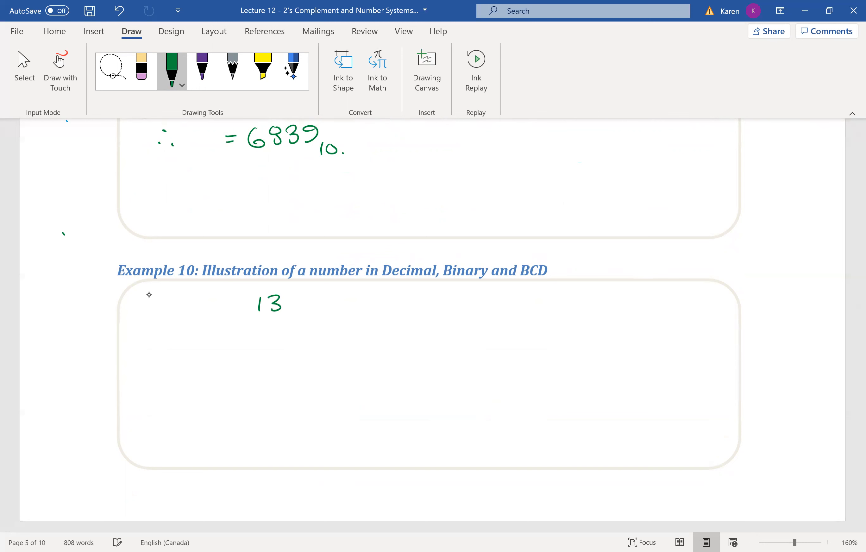
{"action": "left_click_drag", "start_coordinate": [271, 306], "coordinate": [310, 306]}
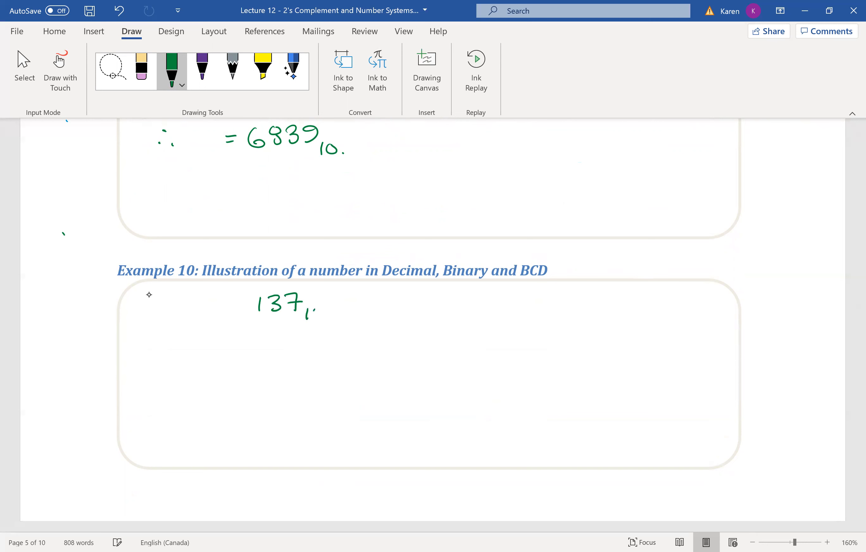
{"action": "left_click_drag", "start_coordinate": [306, 310], "coordinate": [323, 310]}
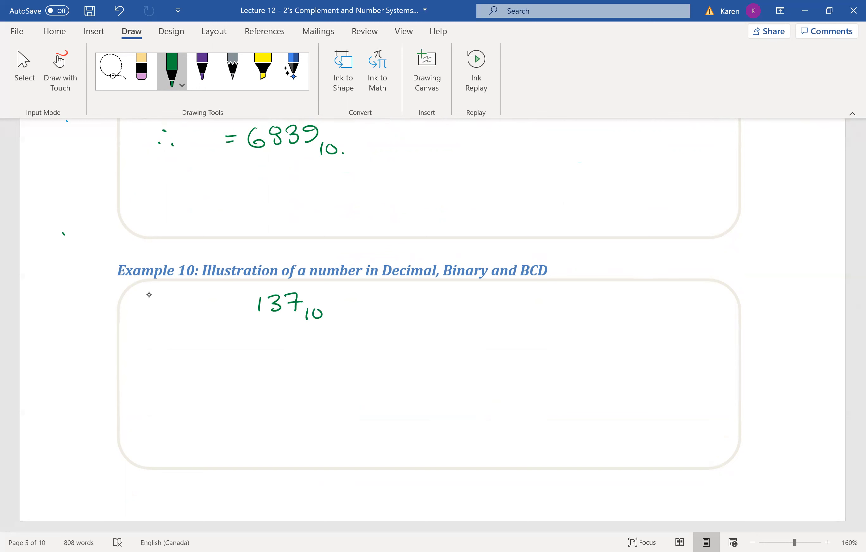
{"action": "left_click_drag", "start_coordinate": [239, 340], "coordinate": [253, 340]}
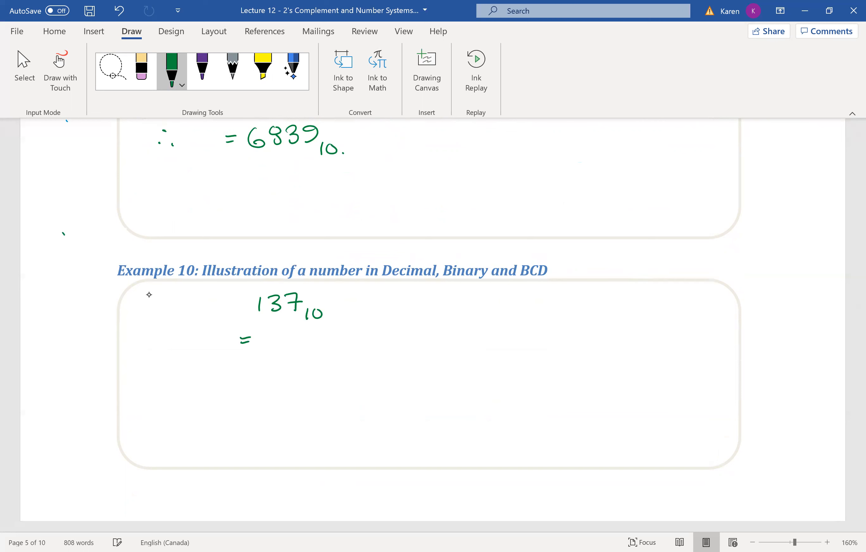
{"action": "left_click_drag", "start_coordinate": [260, 337], "coordinate": [285, 335]}
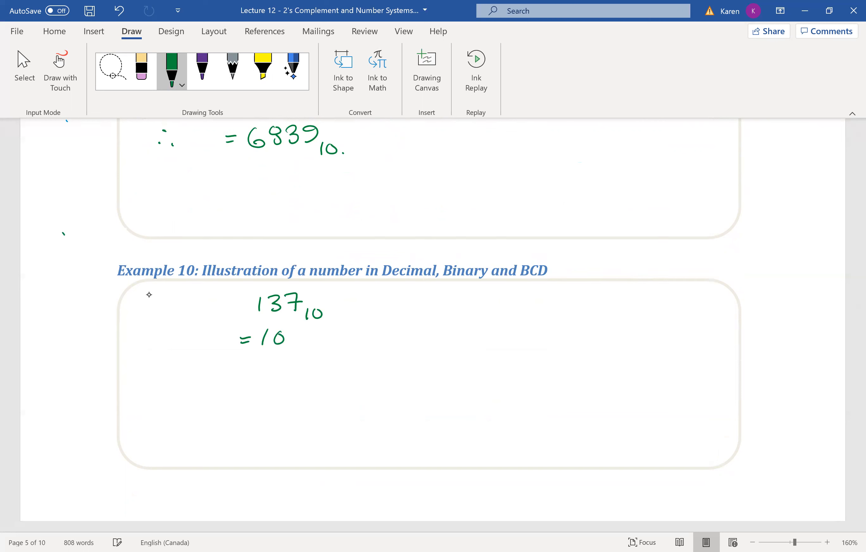
{"action": "left_click_drag", "start_coordinate": [283, 337], "coordinate": [327, 337]}
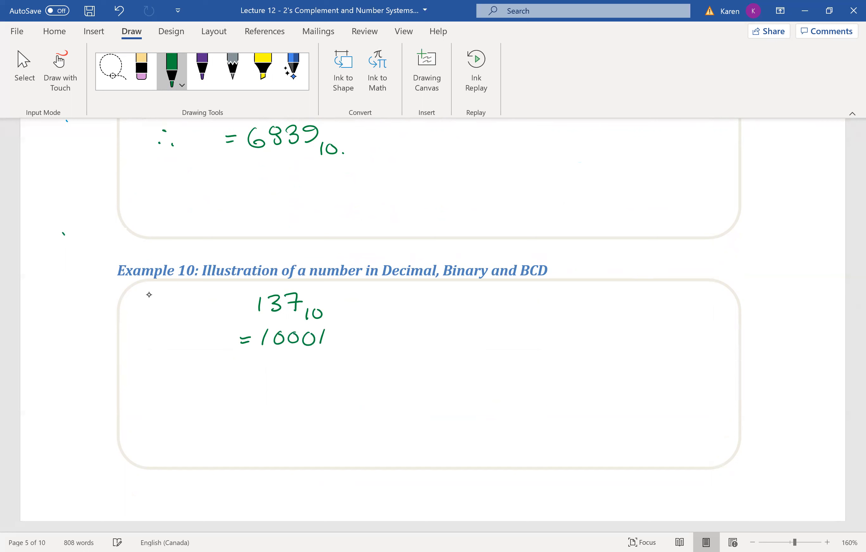
{"action": "left_click_drag", "start_coordinate": [326, 336], "coordinate": [370, 337]}
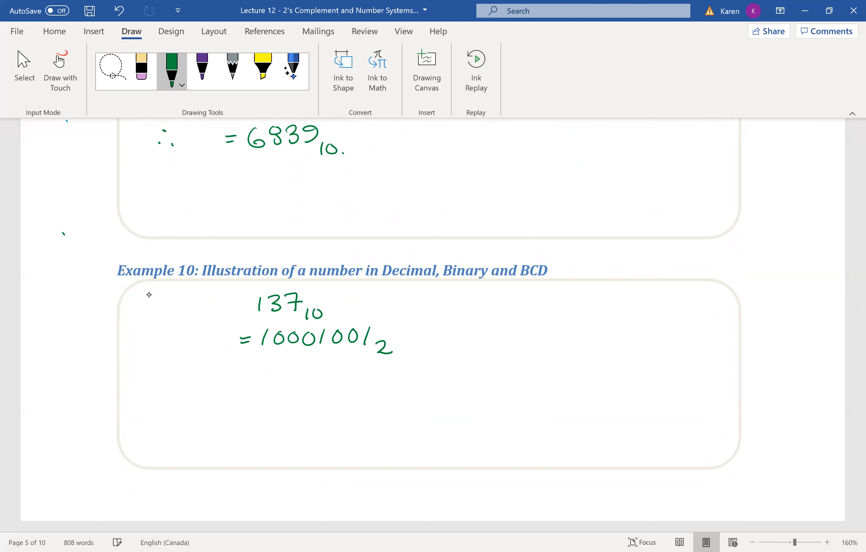
{"action": "left_click_drag", "start_coordinate": [237, 381], "coordinate": [252, 381]}
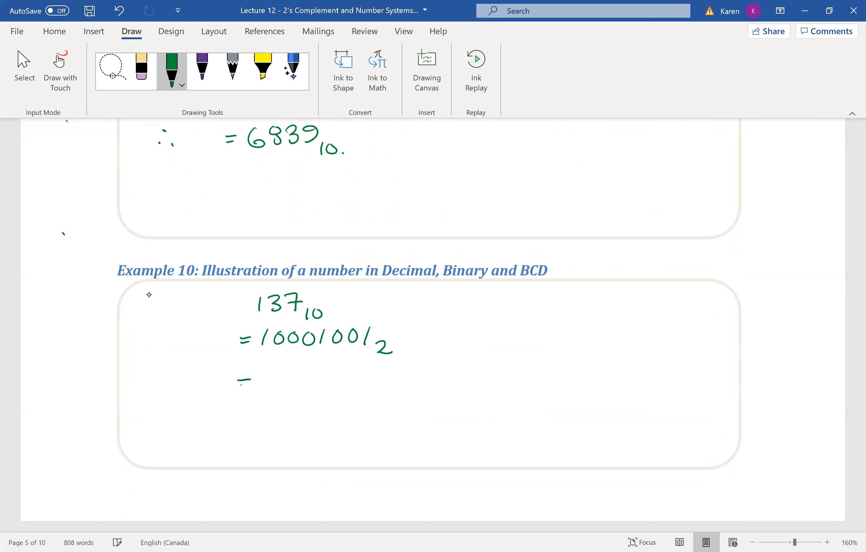
{"action": "left_click_drag", "start_coordinate": [254, 381], "coordinate": [287, 379]}
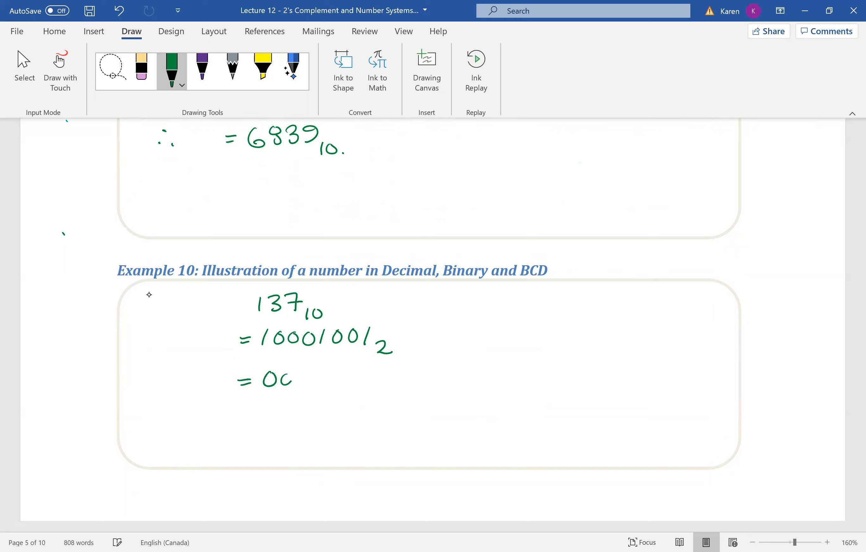
{"action": "left_click_drag", "start_coordinate": [257, 379], "coordinate": [349, 379]}
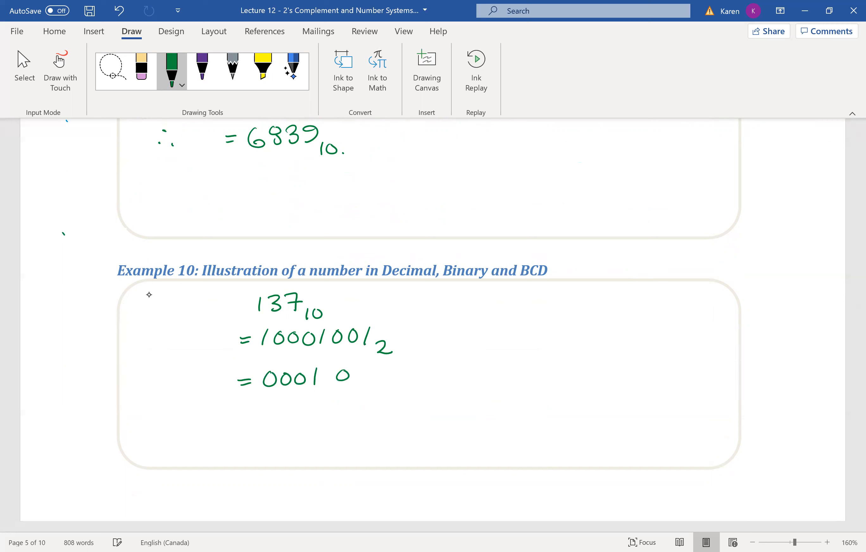
{"action": "left_click_drag", "start_coordinate": [337, 376], "coordinate": [387, 376]}
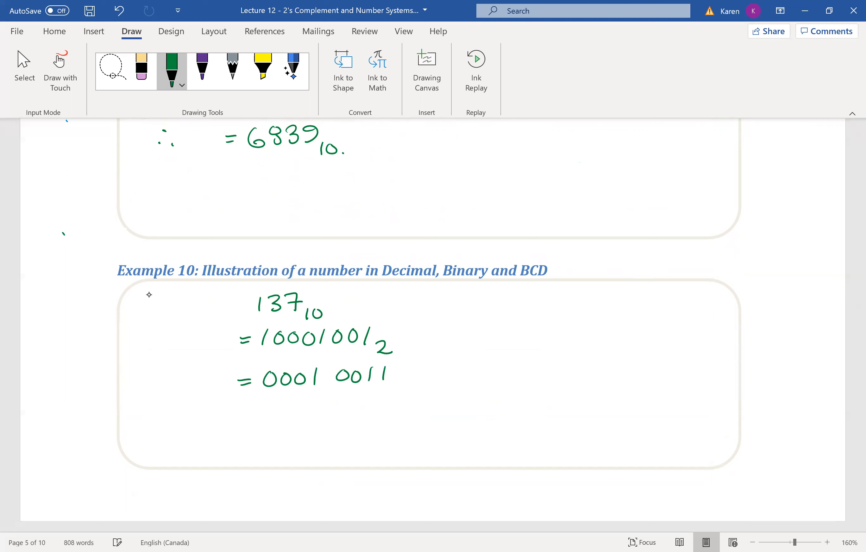
{"action": "left_click_drag", "start_coordinate": [412, 381], "coordinate": [457, 382]}
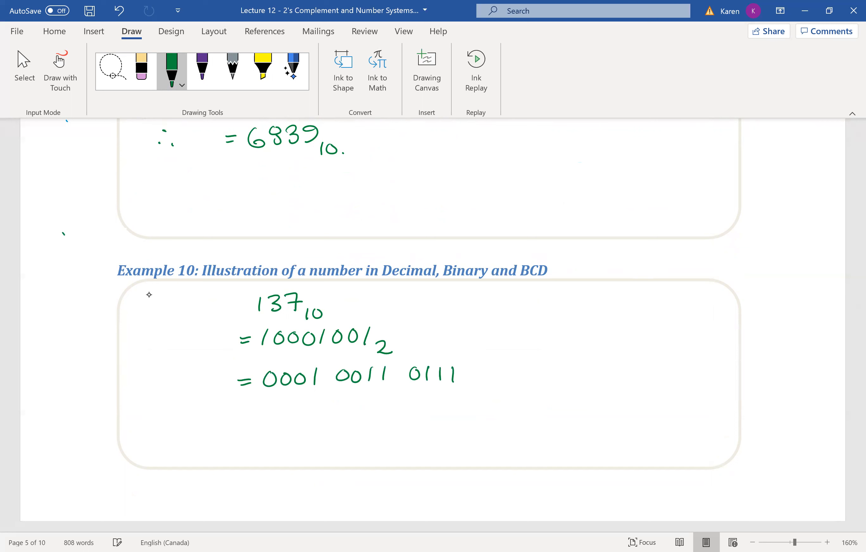
{"action": "left_click_drag", "start_coordinate": [461, 382], "coordinate": [497, 389]}
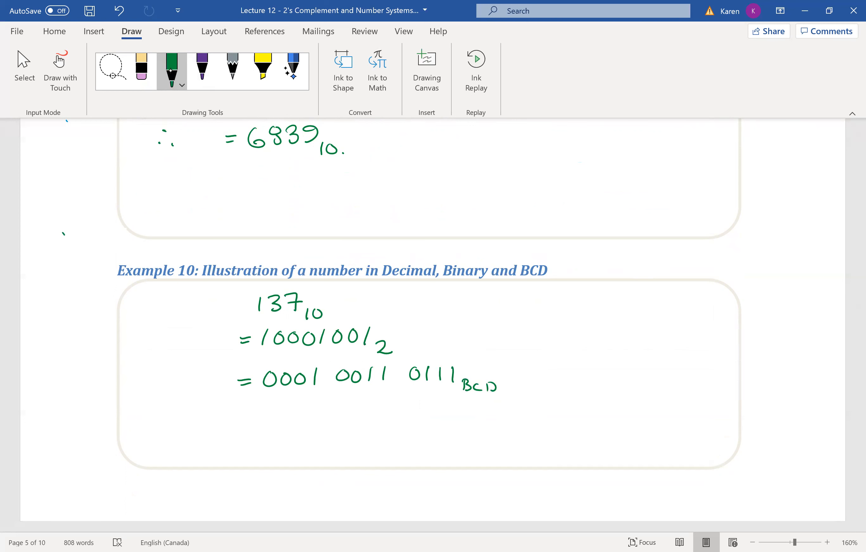
{"action": "left_click", "coordinate": [181, 85]}
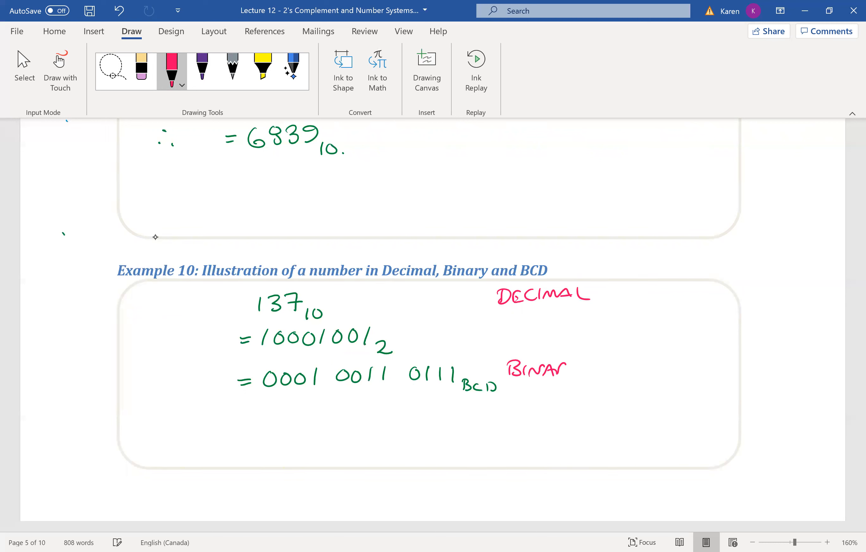
Label the lines DECIMAL NUMBER, BINARY NUMBER!, BINARY-CODED DECIMAL CODE in pink, with orange HARD arrows.
{"action": "left_click_drag", "start_coordinate": [553, 369], "coordinate": [630, 370]}
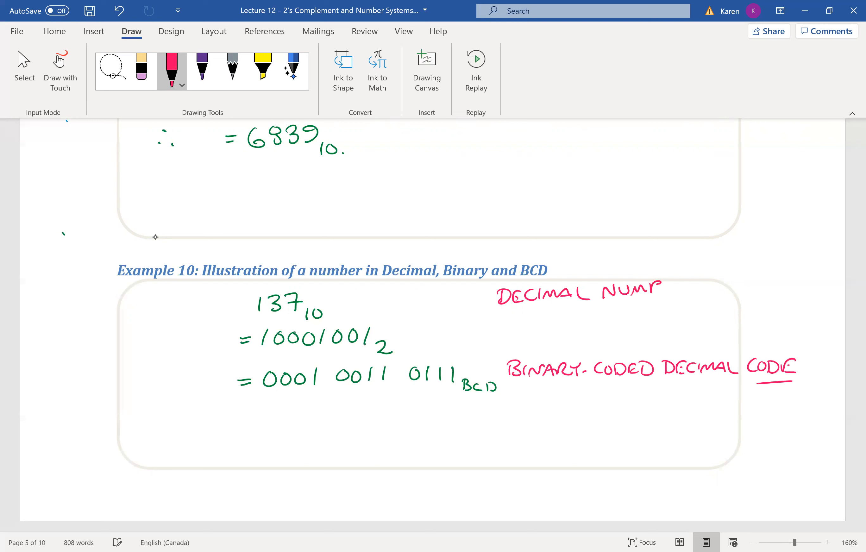
{"action": "left_click_drag", "start_coordinate": [649, 293], "coordinate": [702, 310]}
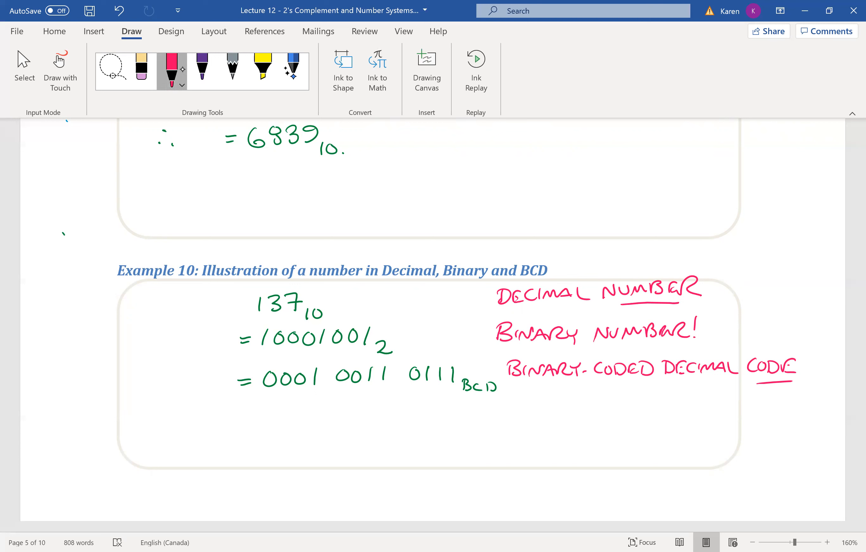
{"action": "left_click", "coordinate": [182, 86]}
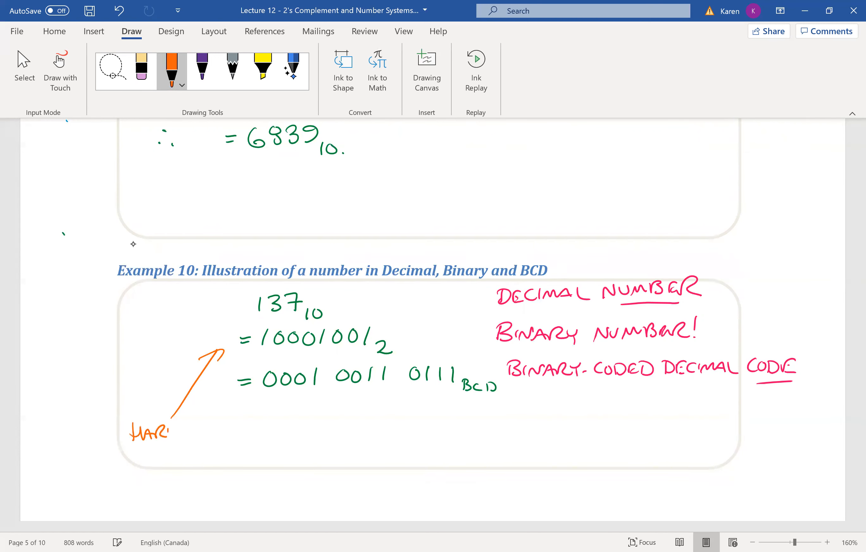
{"action": "left_click_drag", "start_coordinate": [245, 428], "coordinate": [260, 395]}
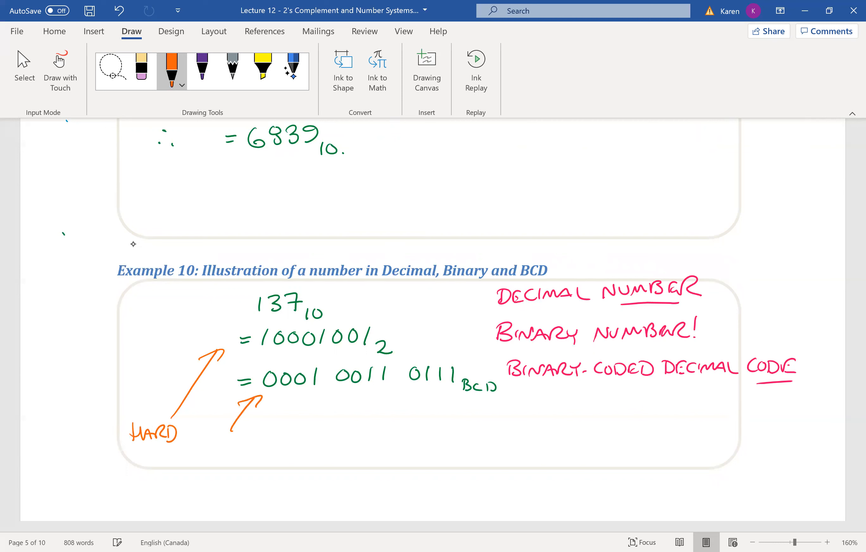